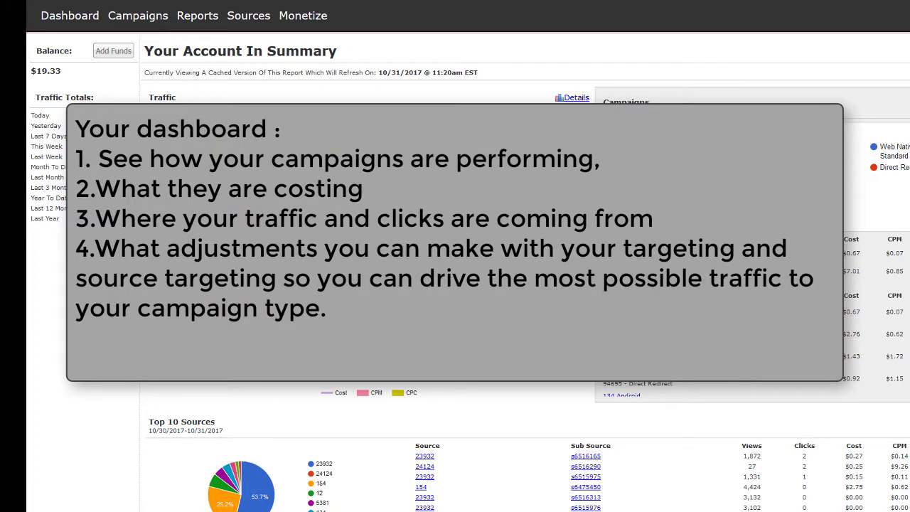
mouse_move(33, 40)
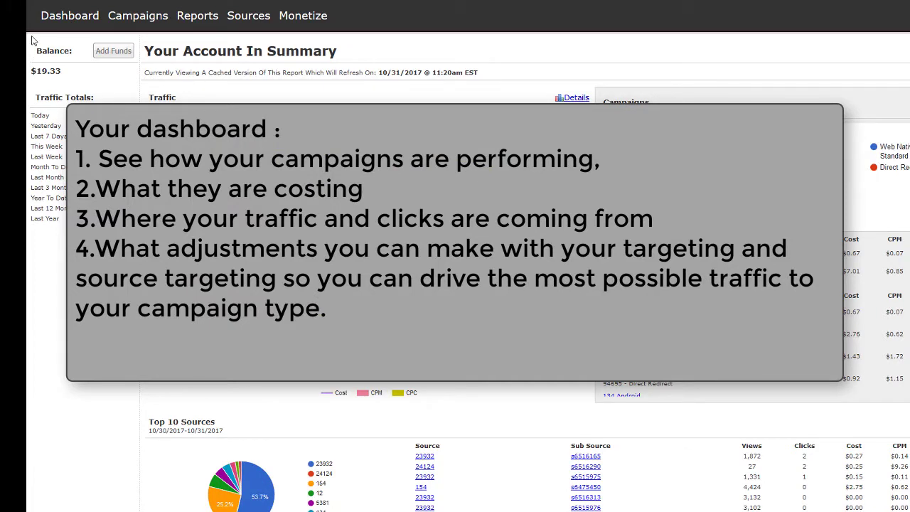
Step: Scroll the dashboard down until the daily Cost, CPM and CPC chart is in view
scroll("down", 3)
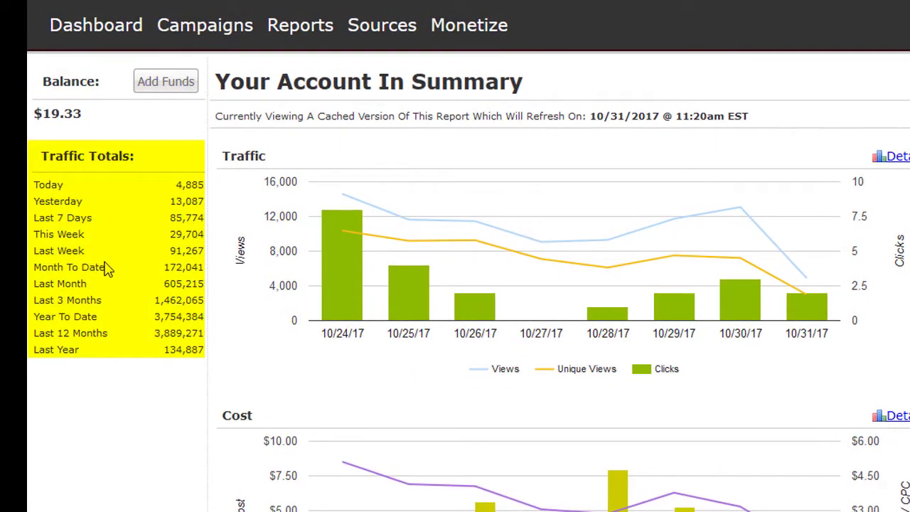
mouse_move(344, 298)
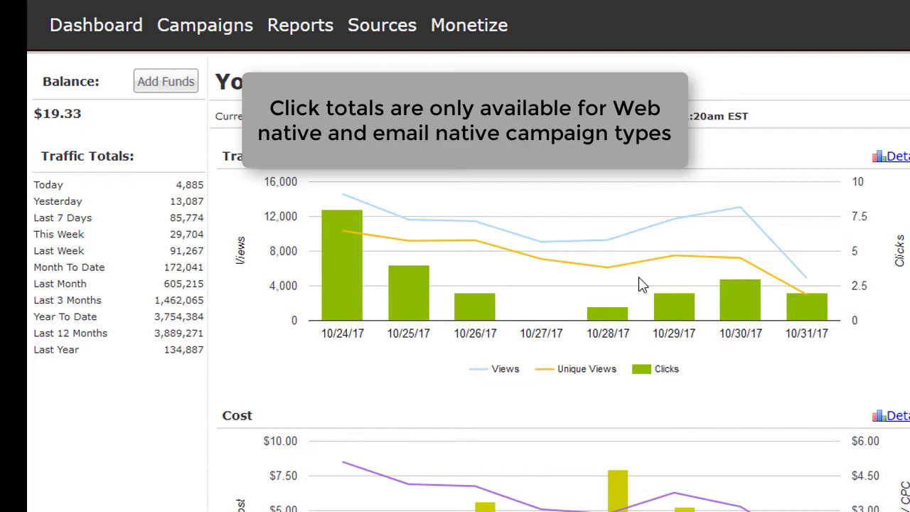
mouse_move(746, 356)
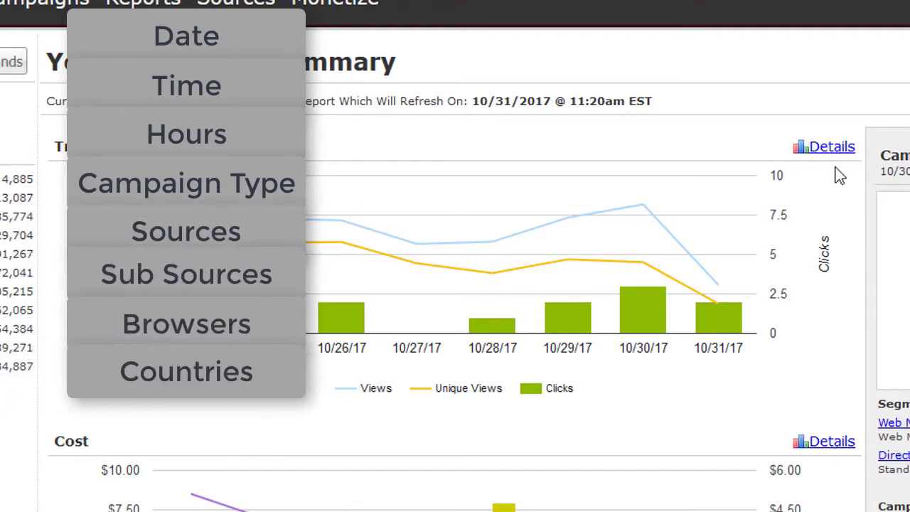
scroll("down", 3)
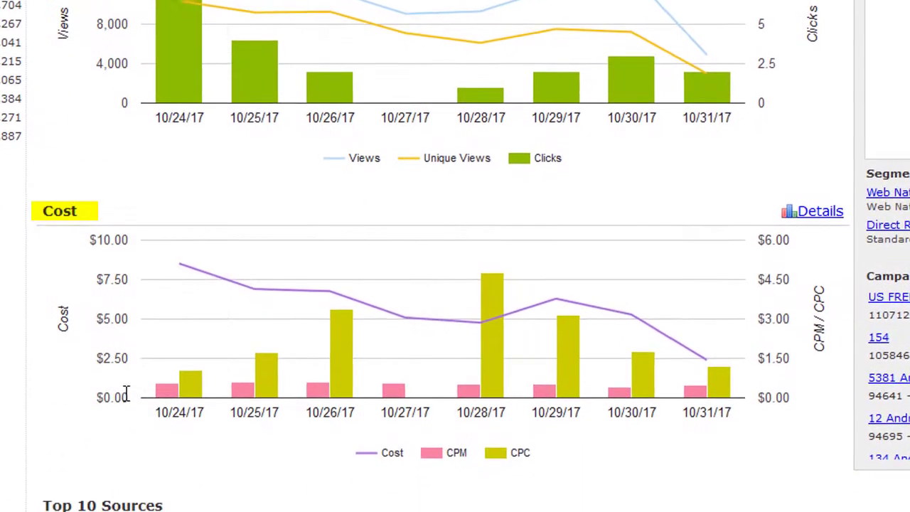
scroll("down", 3)
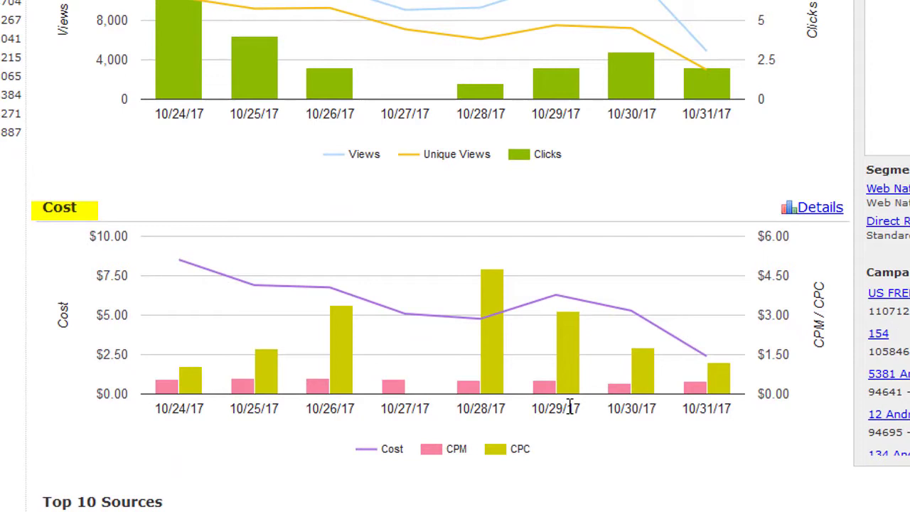
mouse_move(562, 449)
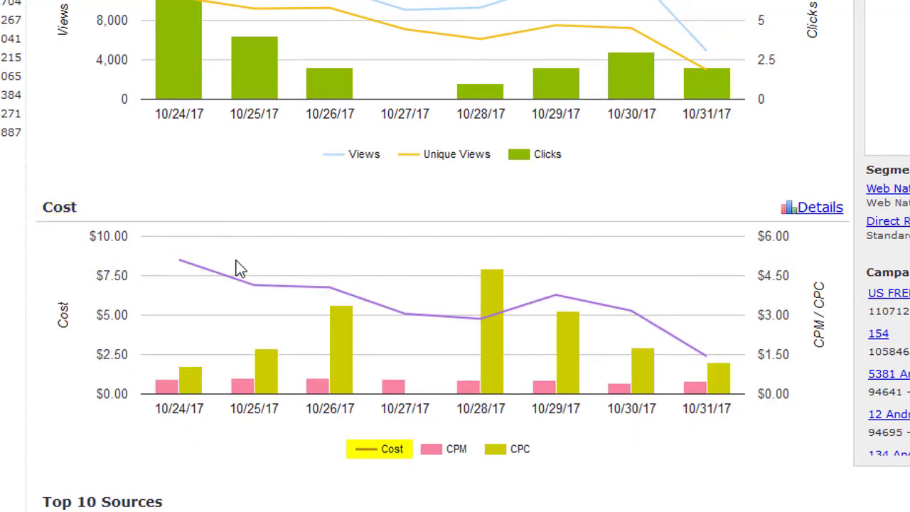
mouse_move(253, 287)
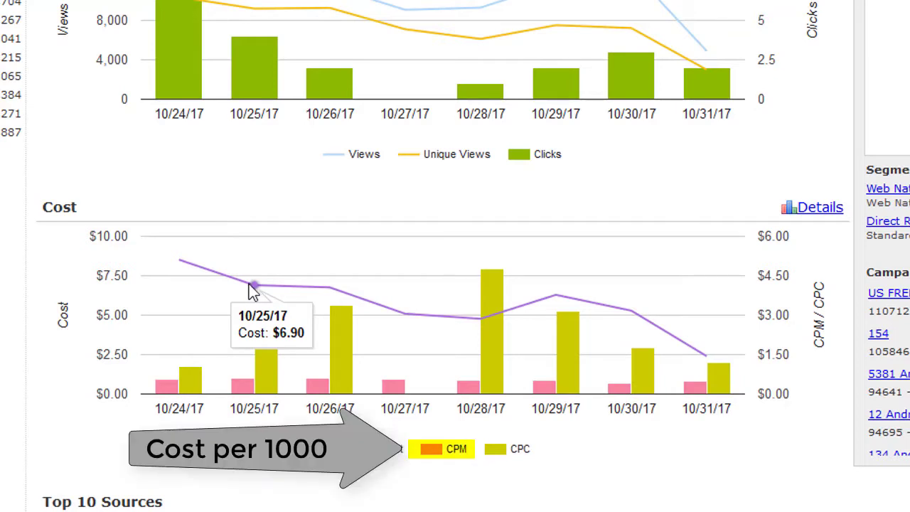
mouse_move(167, 387)
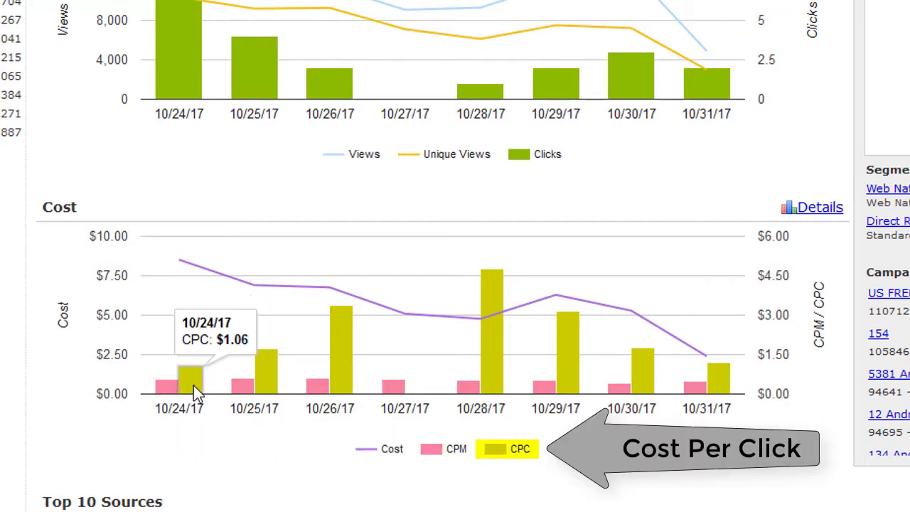
mouse_move(476, 412)
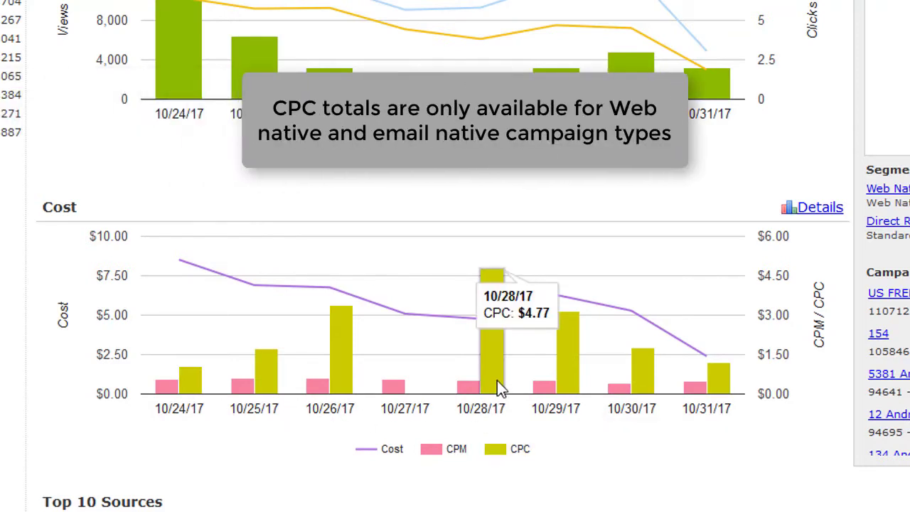
mouse_move(527, 418)
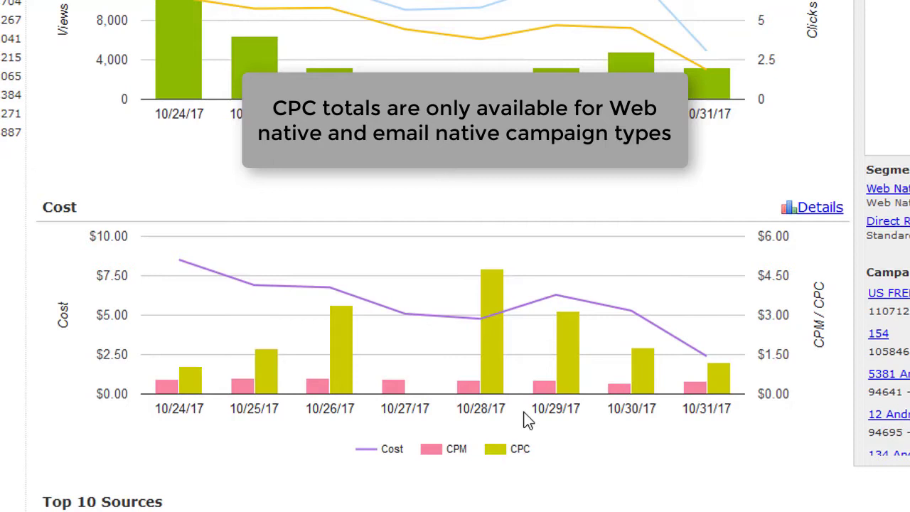
mouse_move(802, 423)
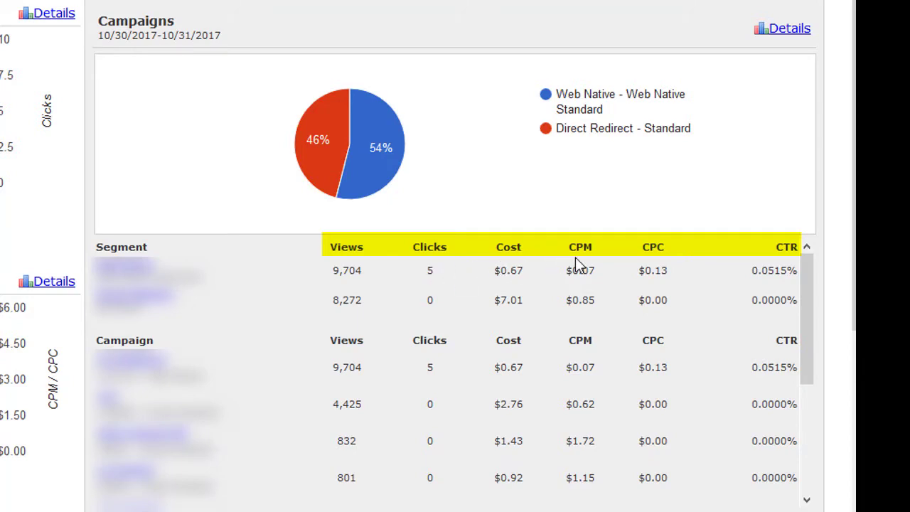
mouse_move(655, 259)
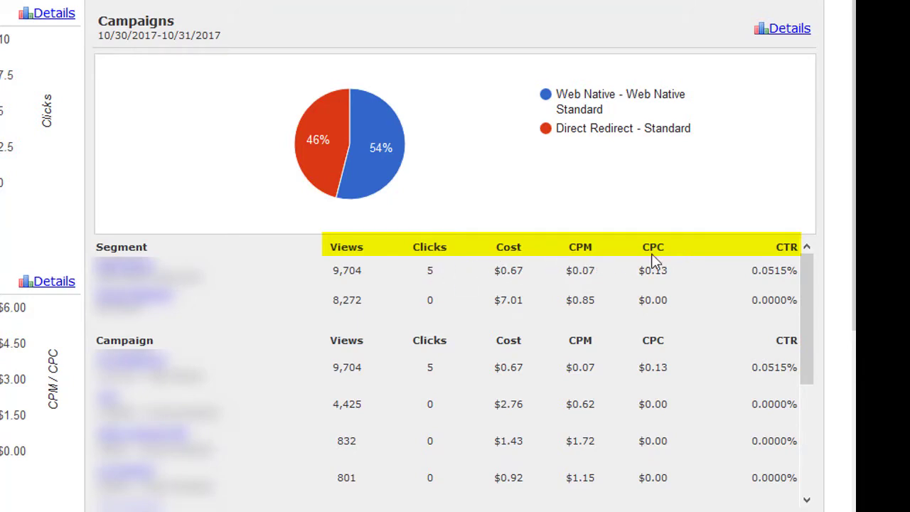
mouse_move(774, 264)
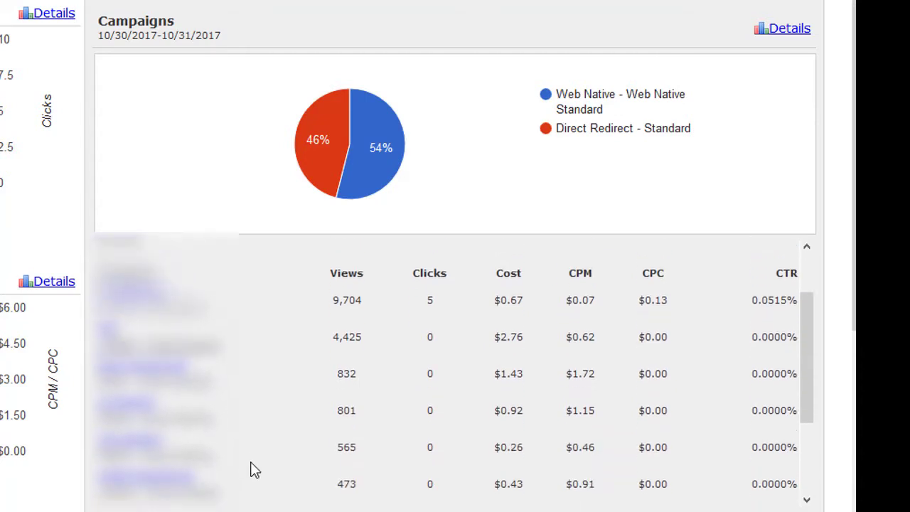
Step: Scroll to the Campaigns panel's pie chart and its Segment and Campaign stats table
scroll("down", 3)
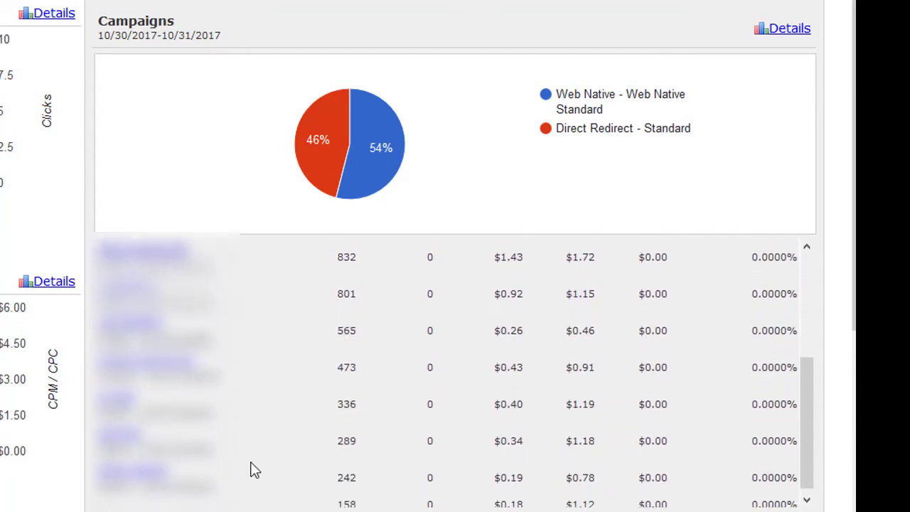
scroll("down", 3)
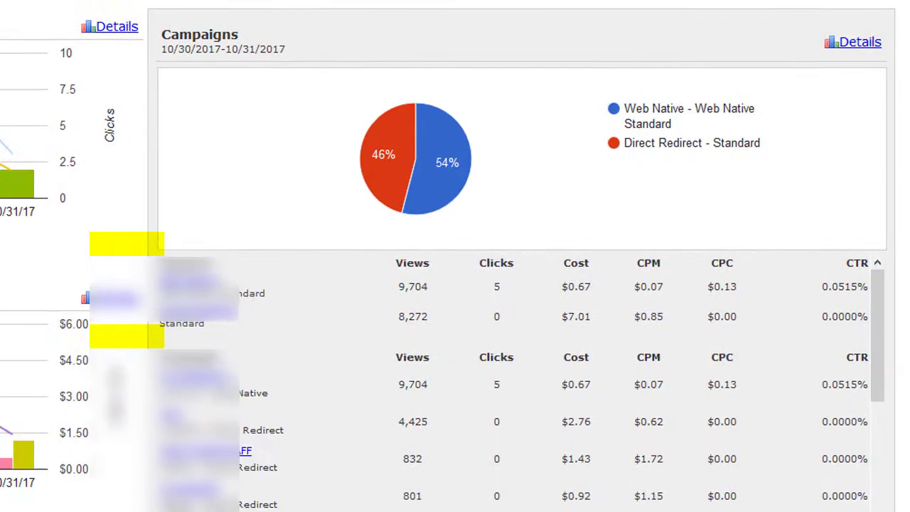
scroll("down", 3)
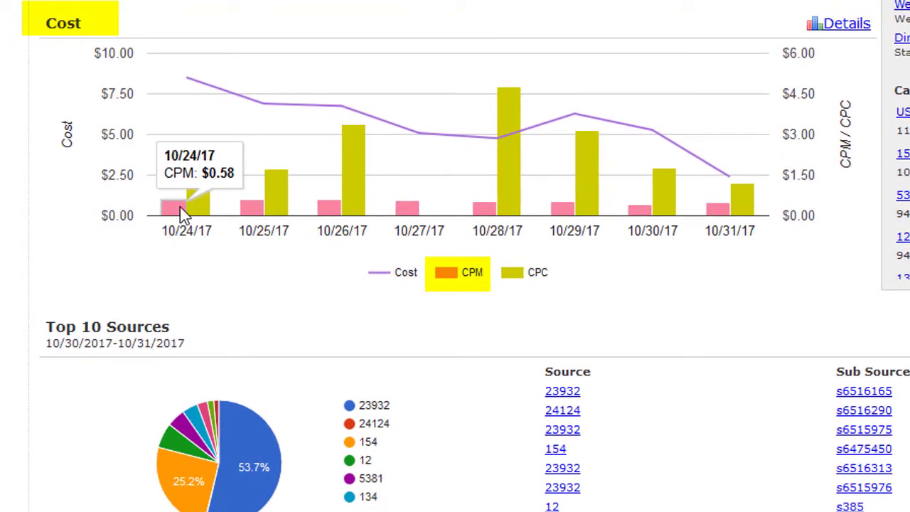
mouse_move(206, 233)
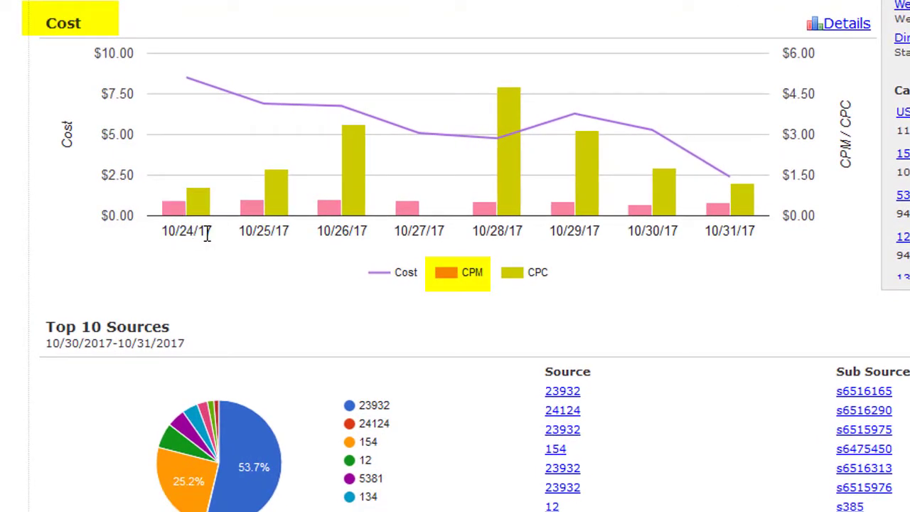
mouse_move(510, 207)
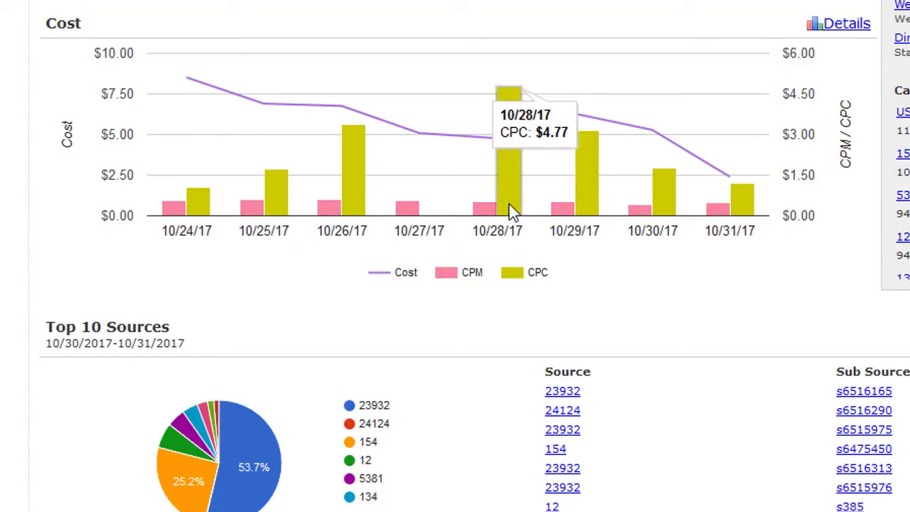
left_click(538, 273)
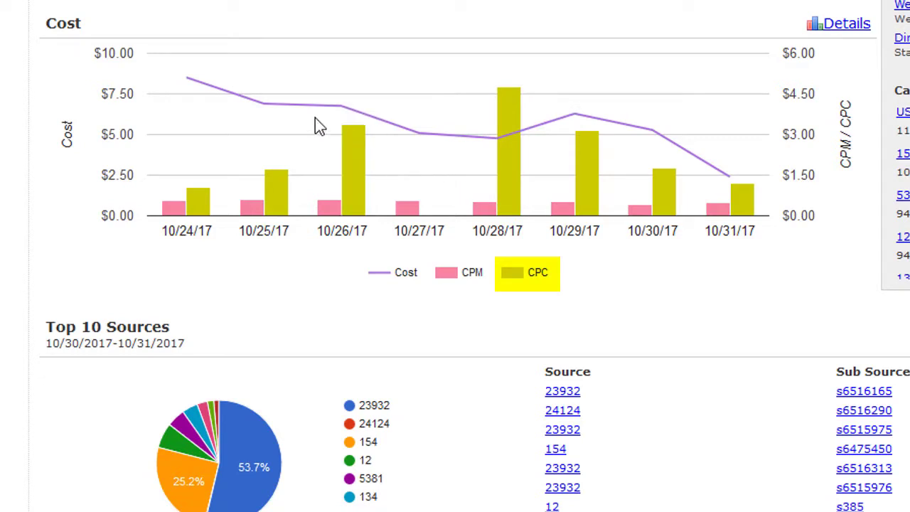
mouse_move(265, 105)
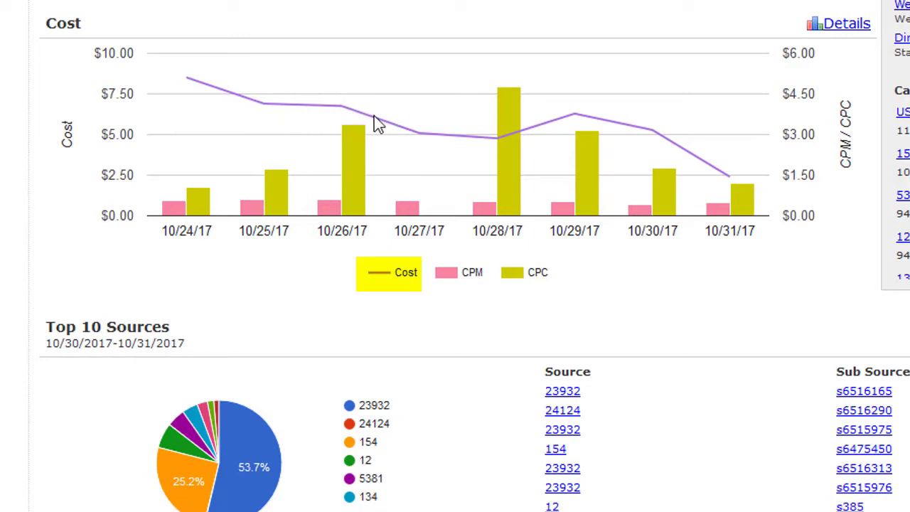
mouse_move(497, 141)
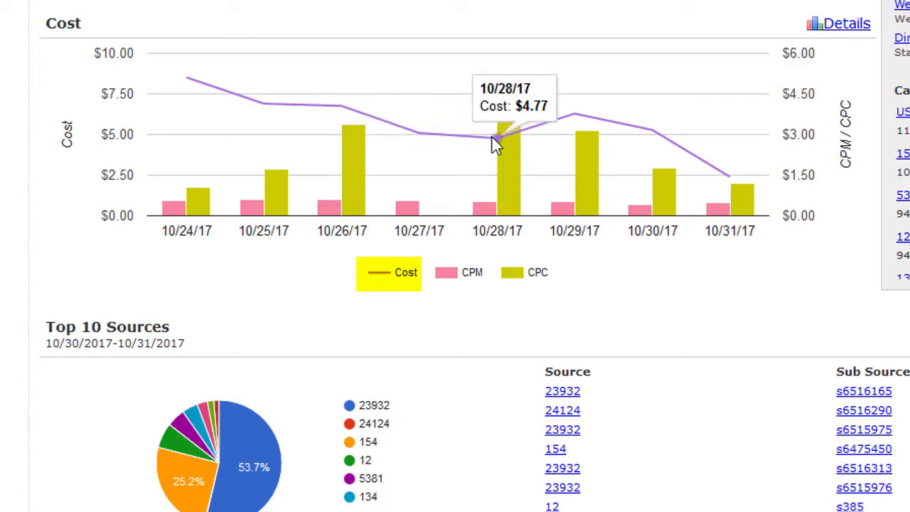
mouse_move(596, 176)
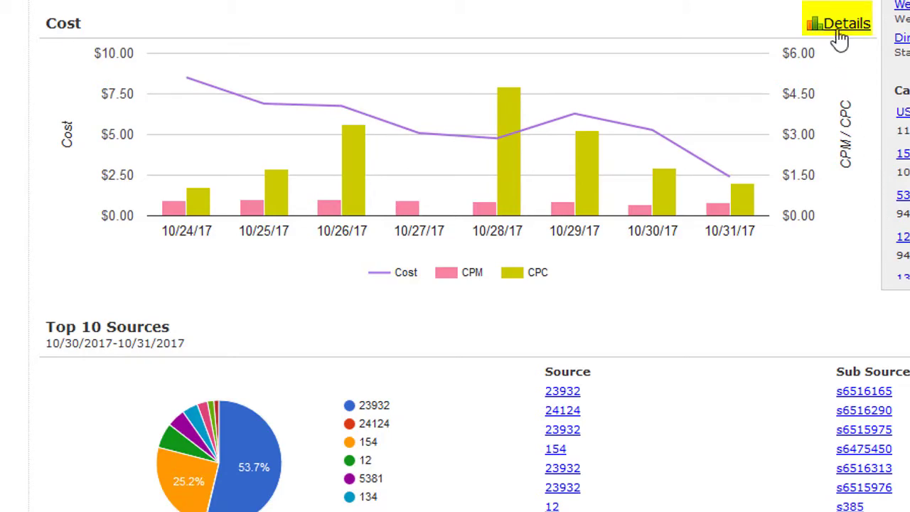
Step: Scroll to the Top 10 Sources and Top 20 Targets tables showing views, clicks, cost and CTR
scroll("down", 3)
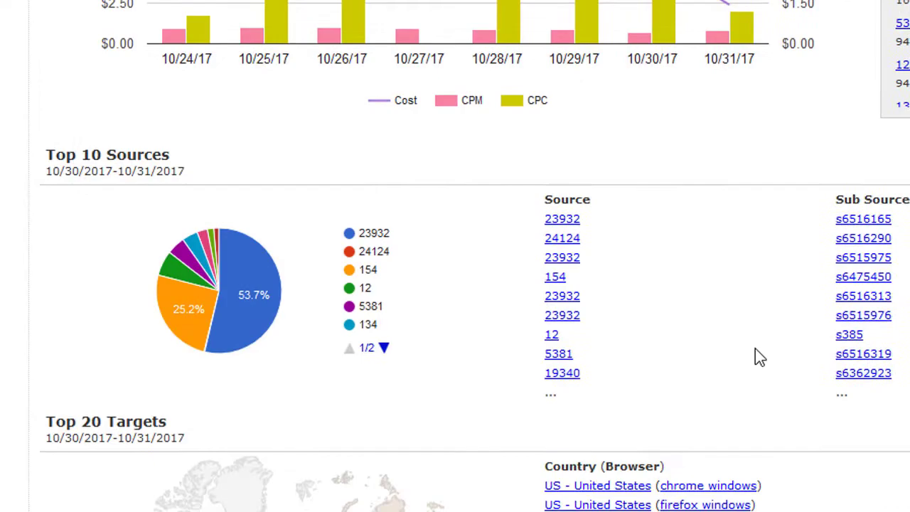
scroll("down", 3)
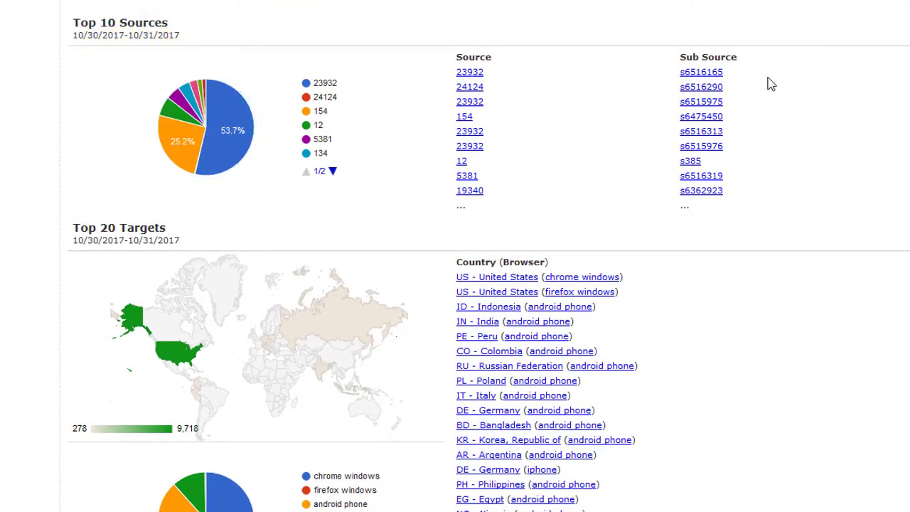
scroll("right", 3)
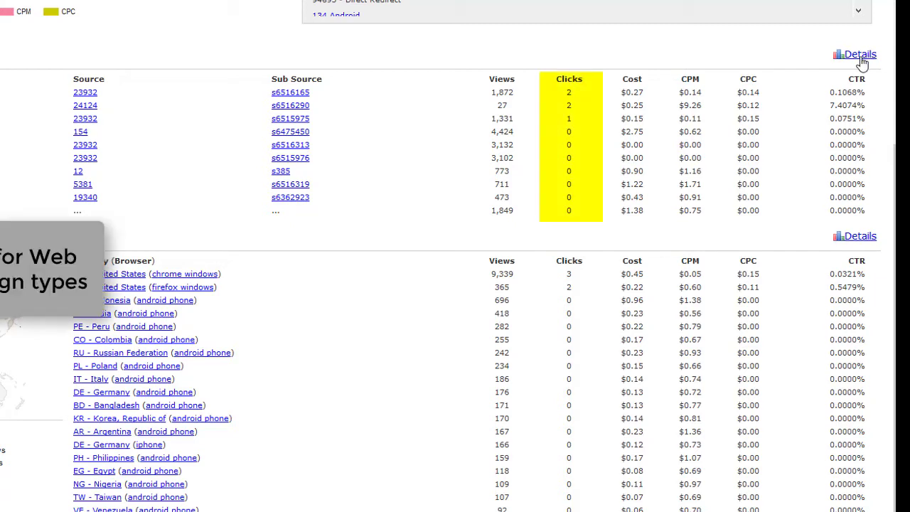
mouse_move(569, 97)
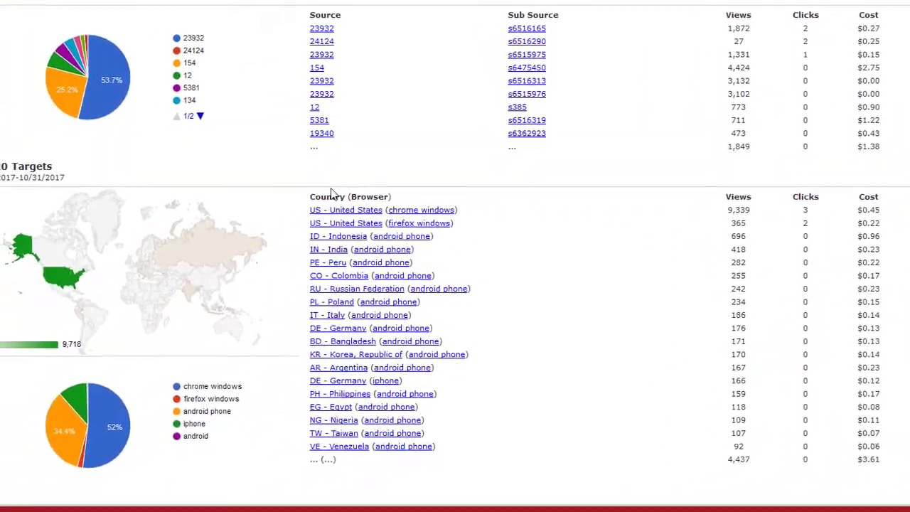
scroll("down", 3)
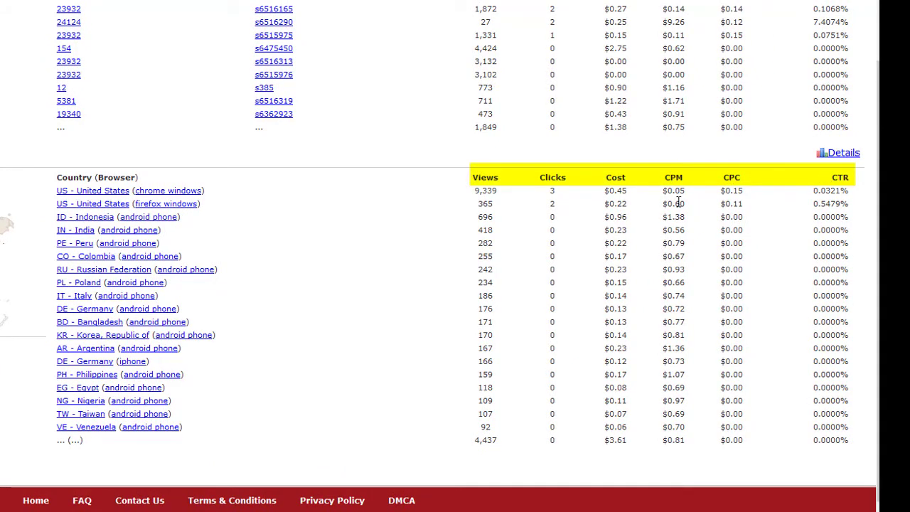
scroll("down", 3)
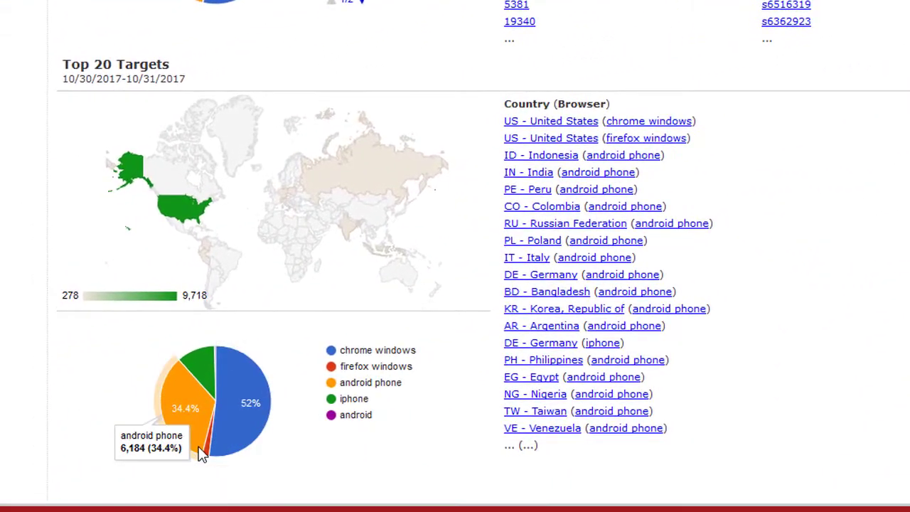
mouse_move(185, 434)
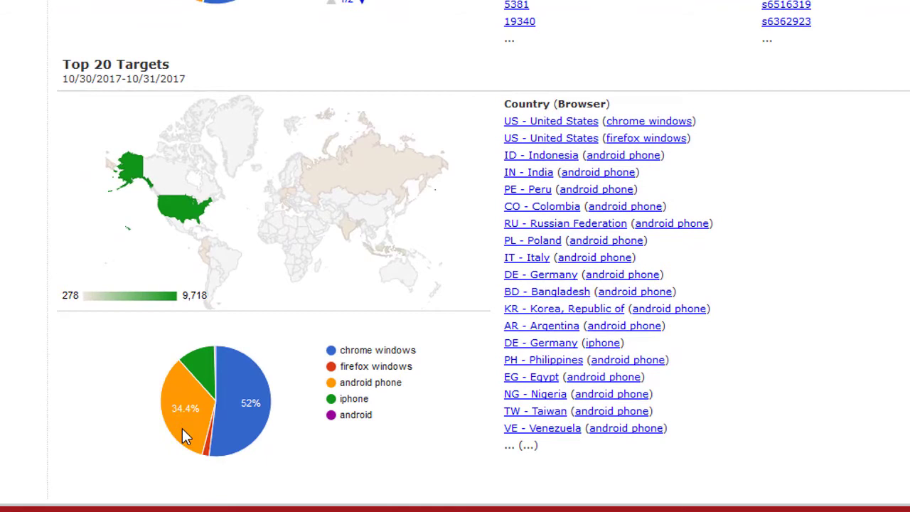
mouse_move(206, 373)
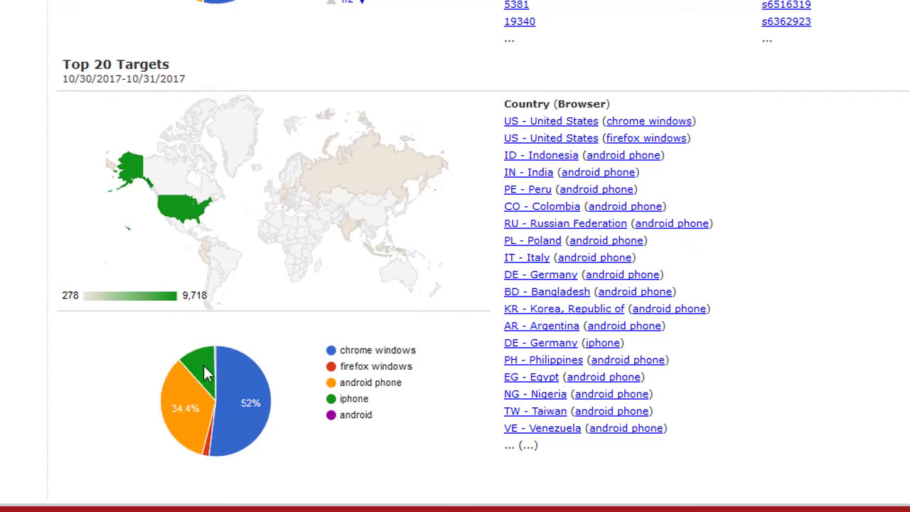
mouse_move(206, 364)
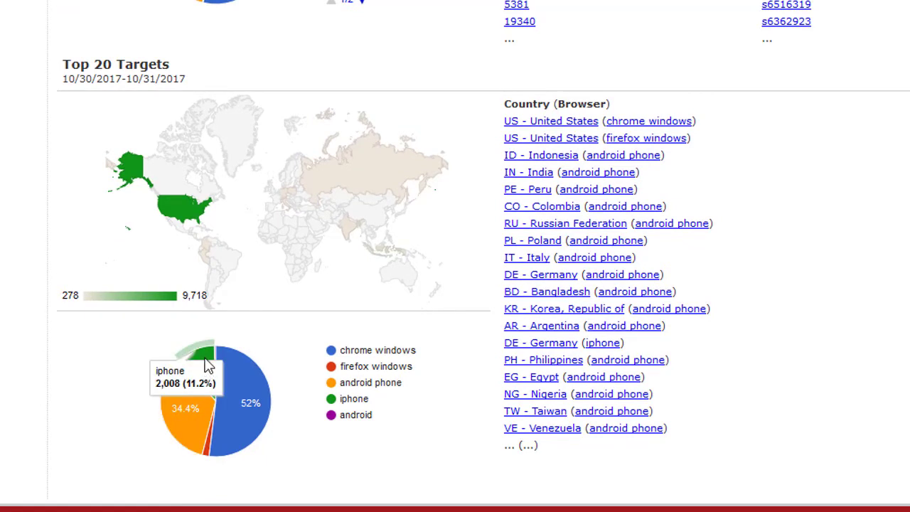
mouse_move(250, 390)
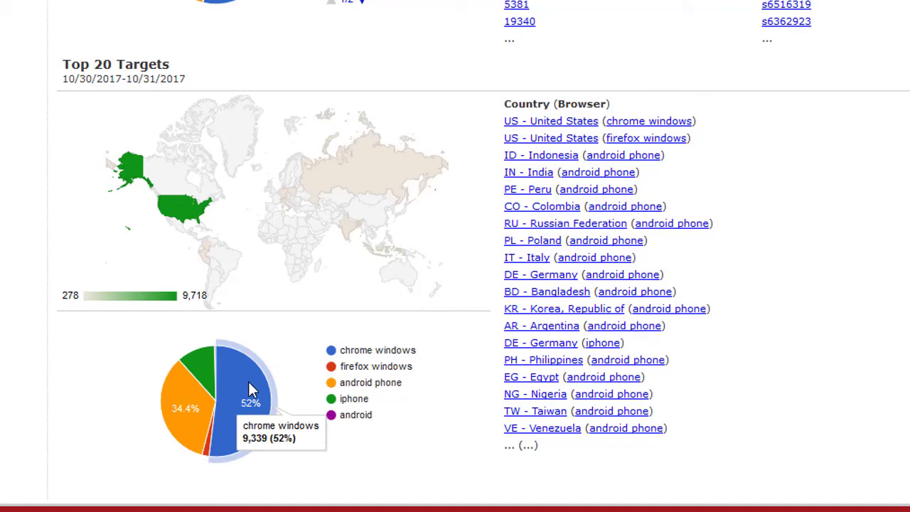
mouse_move(331, 373)
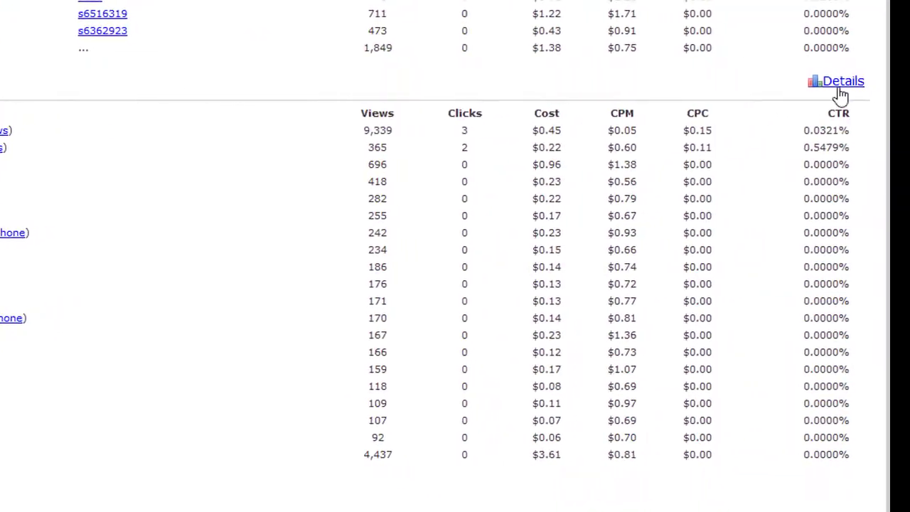
left_click(843, 81)
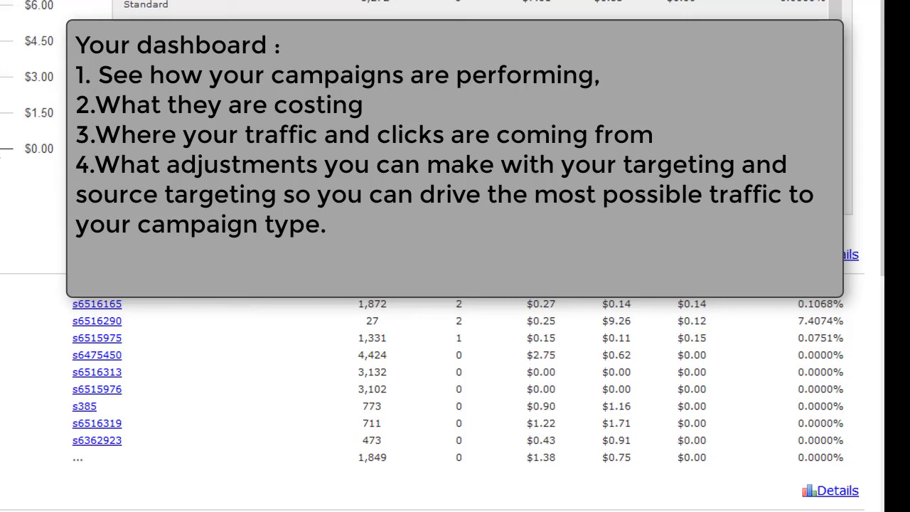
scroll("down", 3)
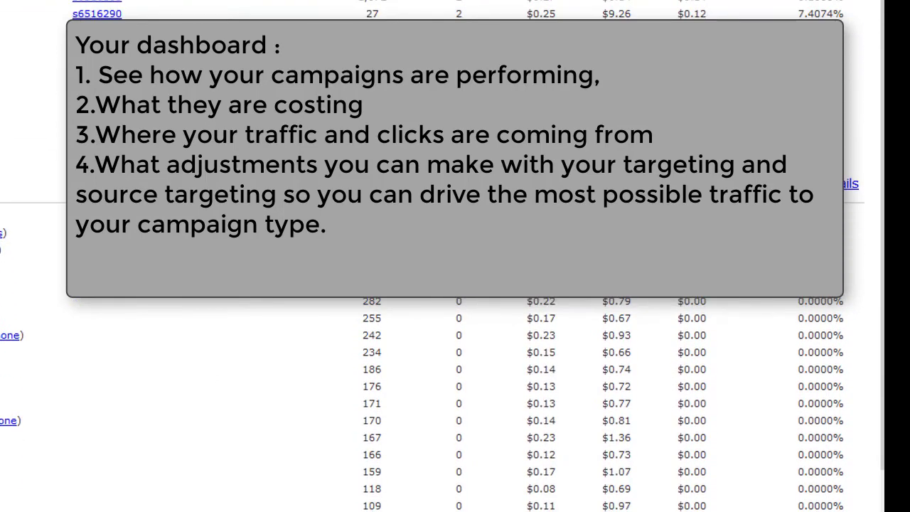